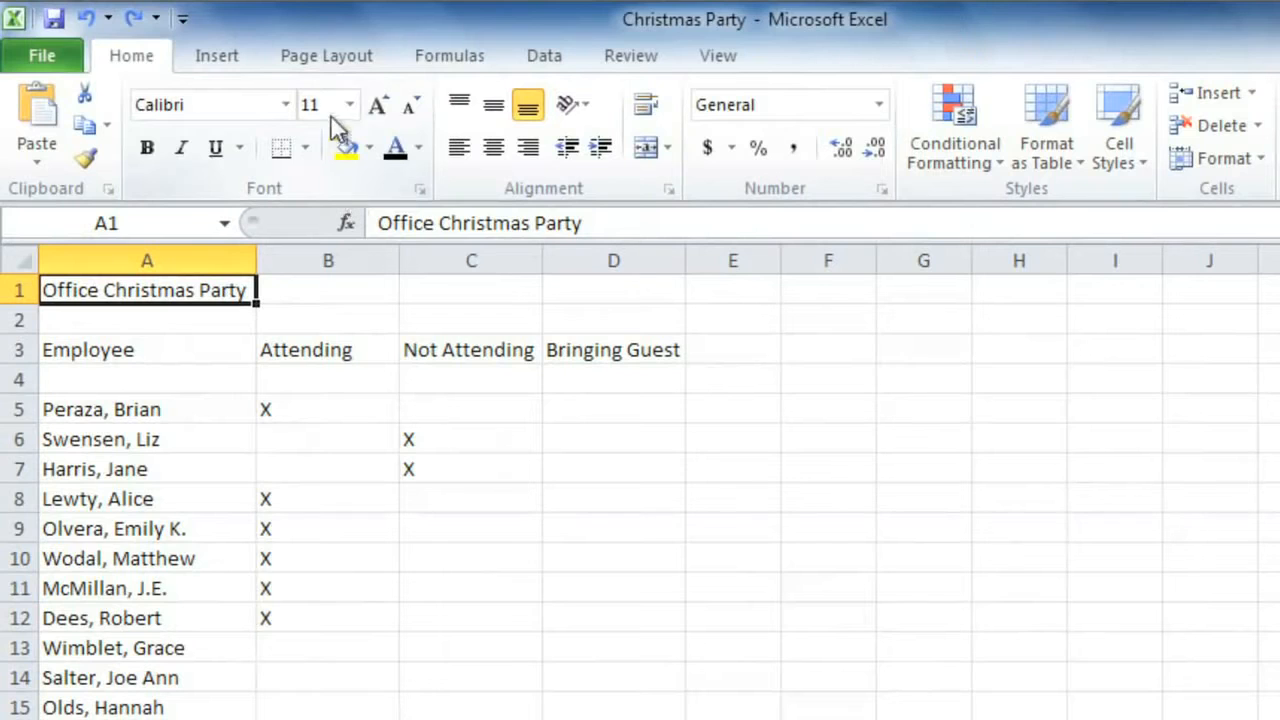
# Step: Browse the Page Layout, Insert and Home ribbons and preview the font colour palette
pyautogui.click(325, 55)
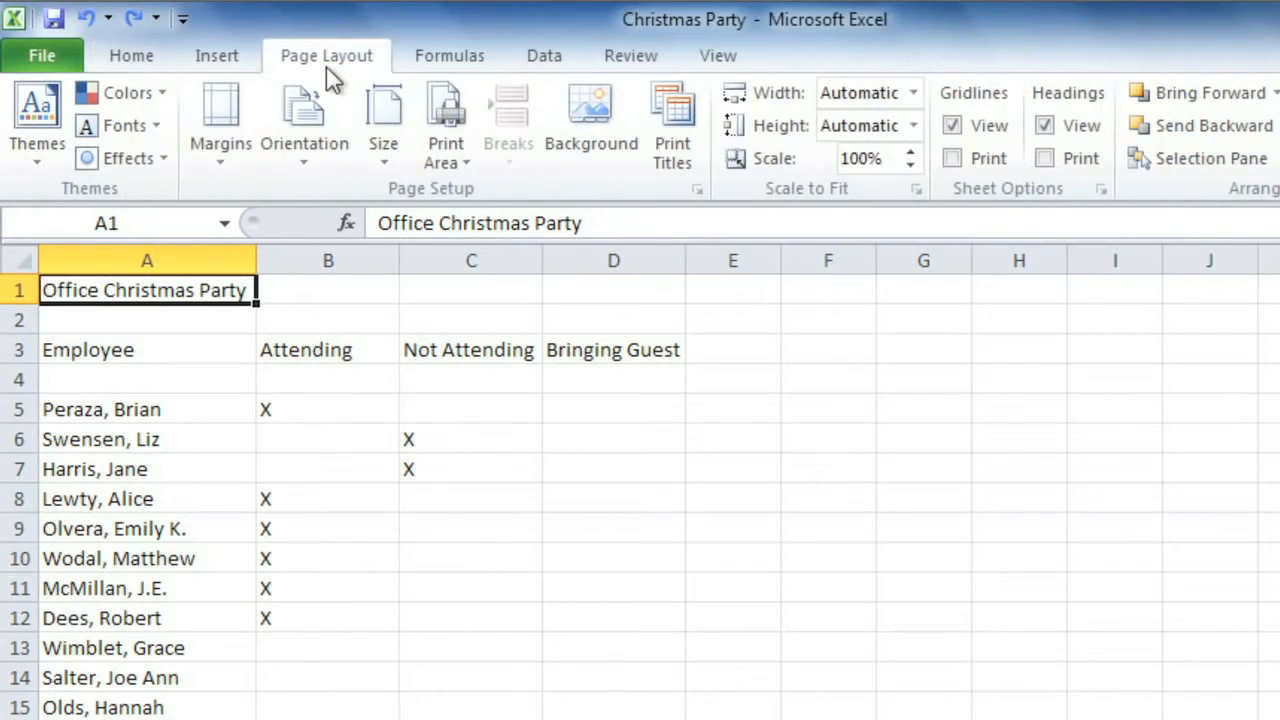
pyautogui.click(216, 55)
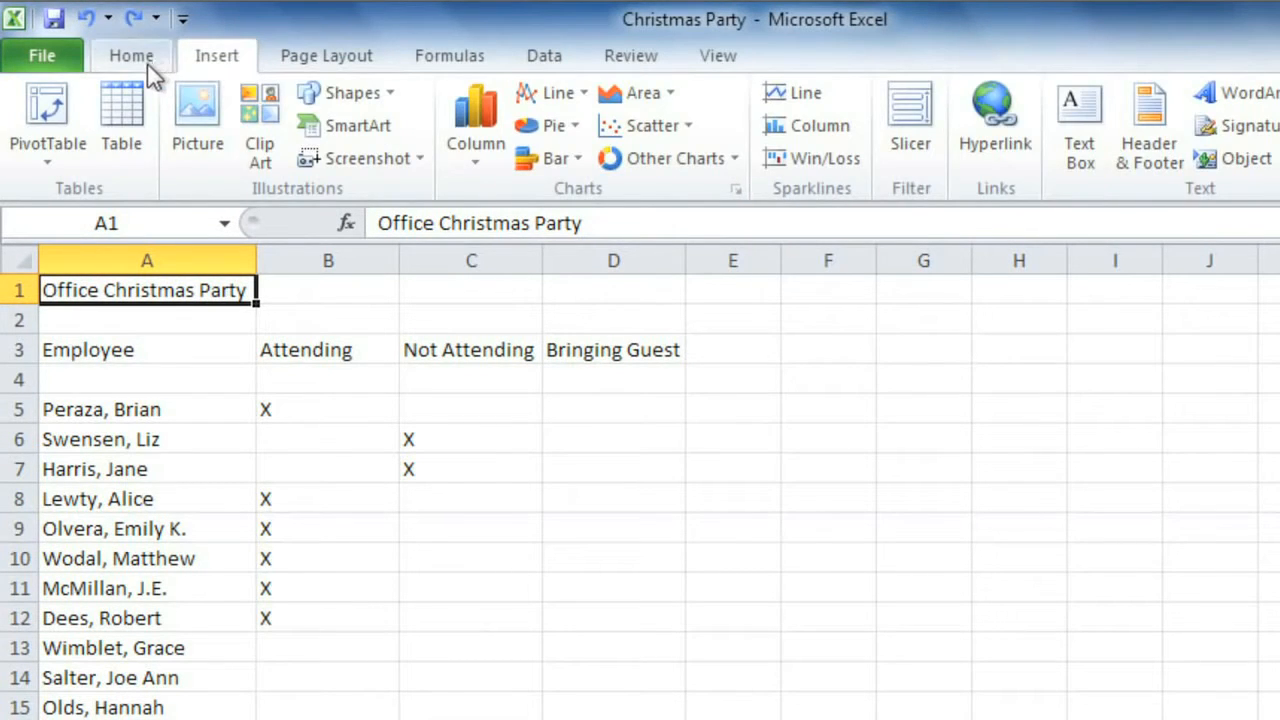
pyautogui.click(131, 55)
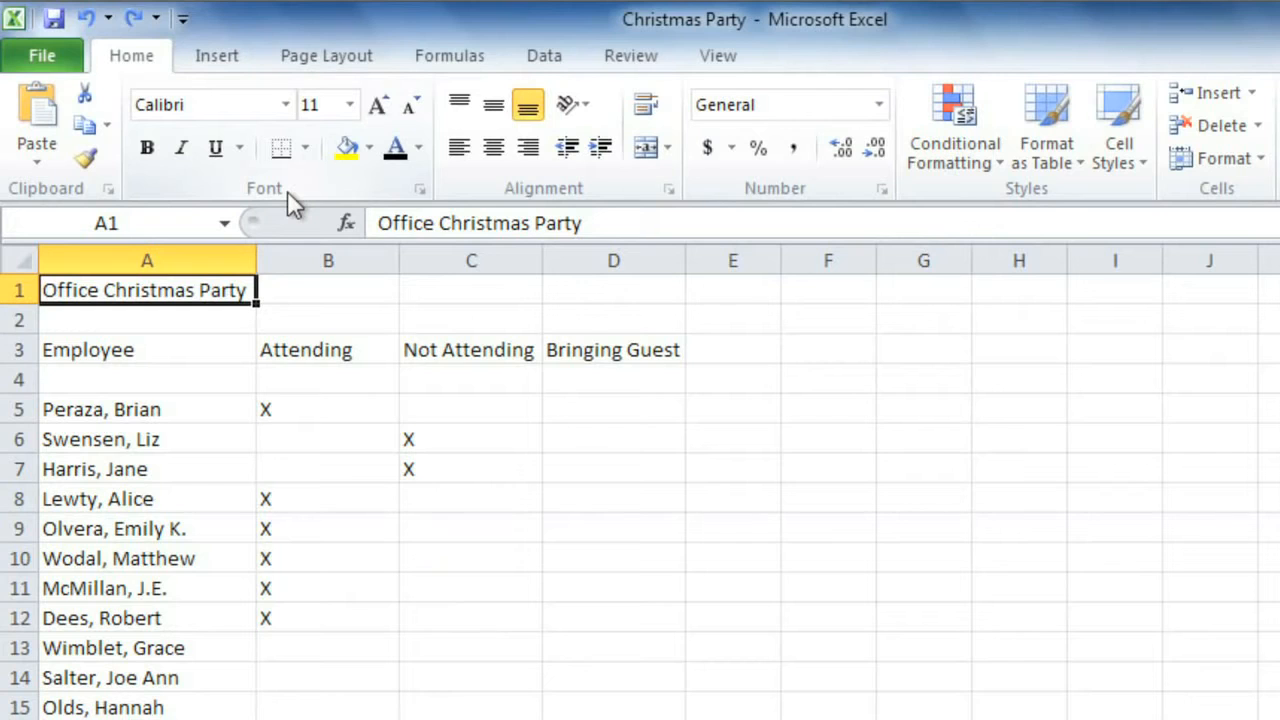
pyautogui.click(417, 147)
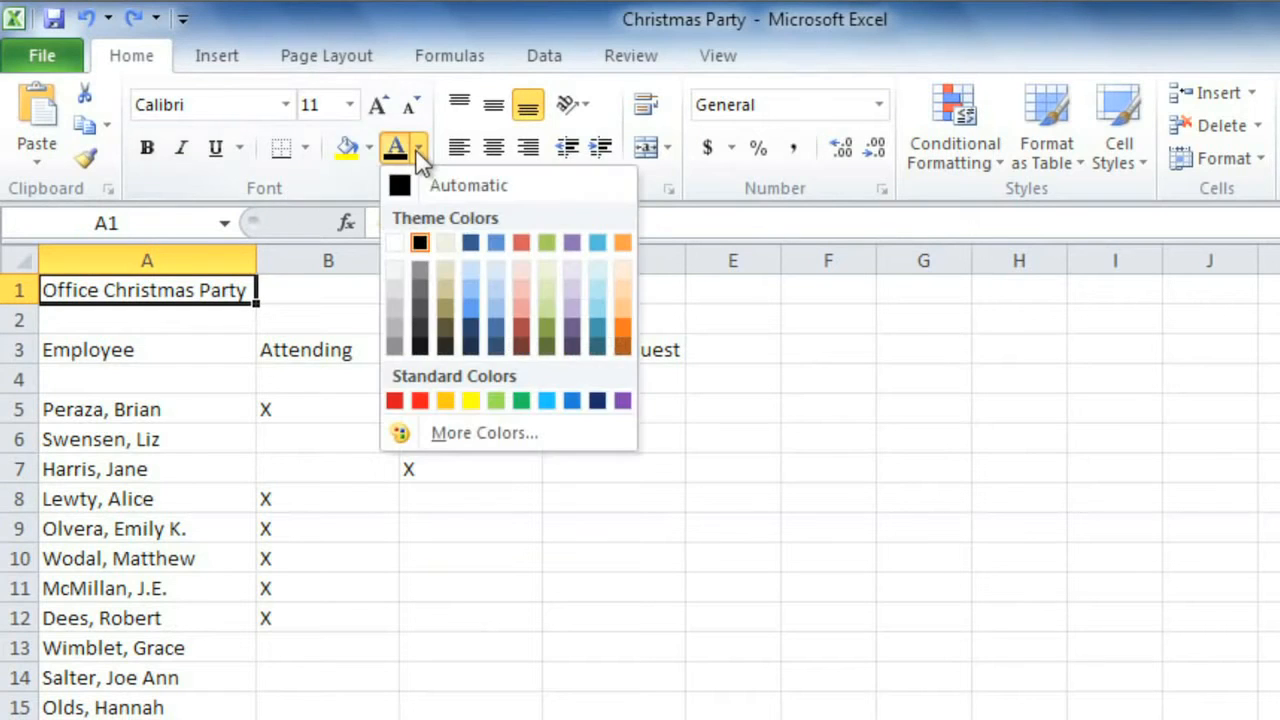
pyautogui.click(349, 104)
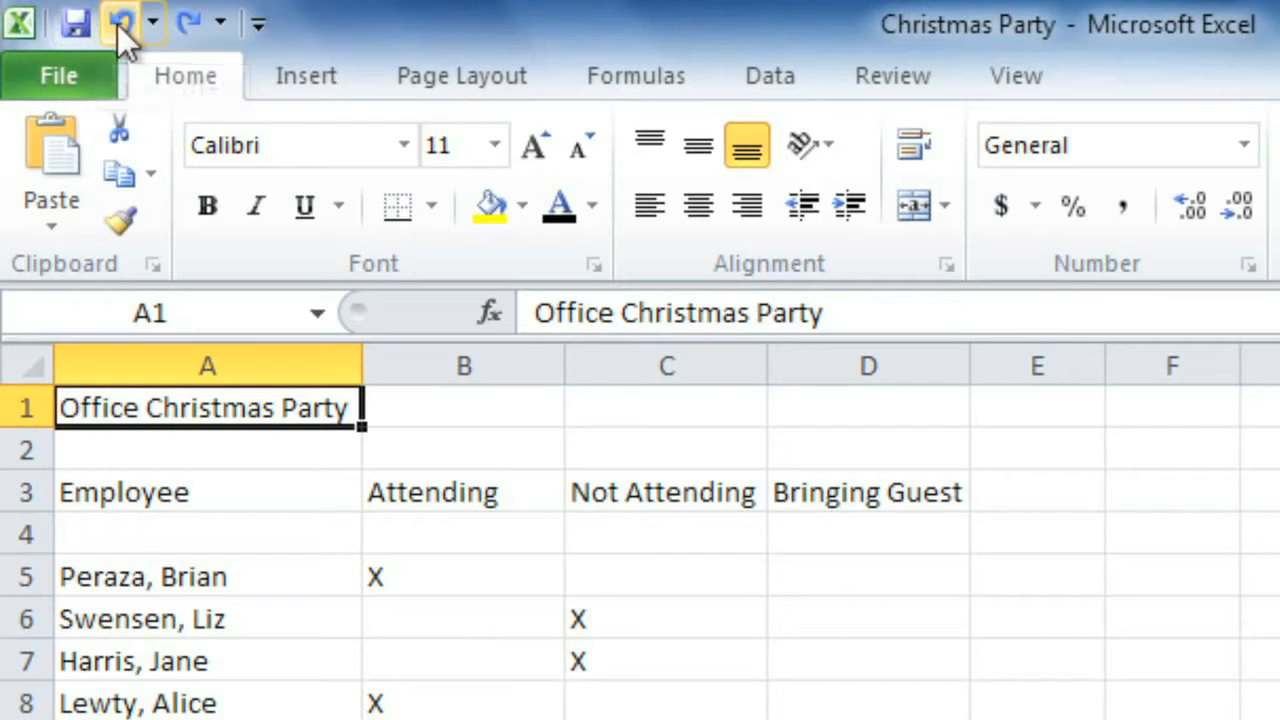
# Step: Switch to the blank Sheet2 and select cell A1
pyautogui.click(305, 75)
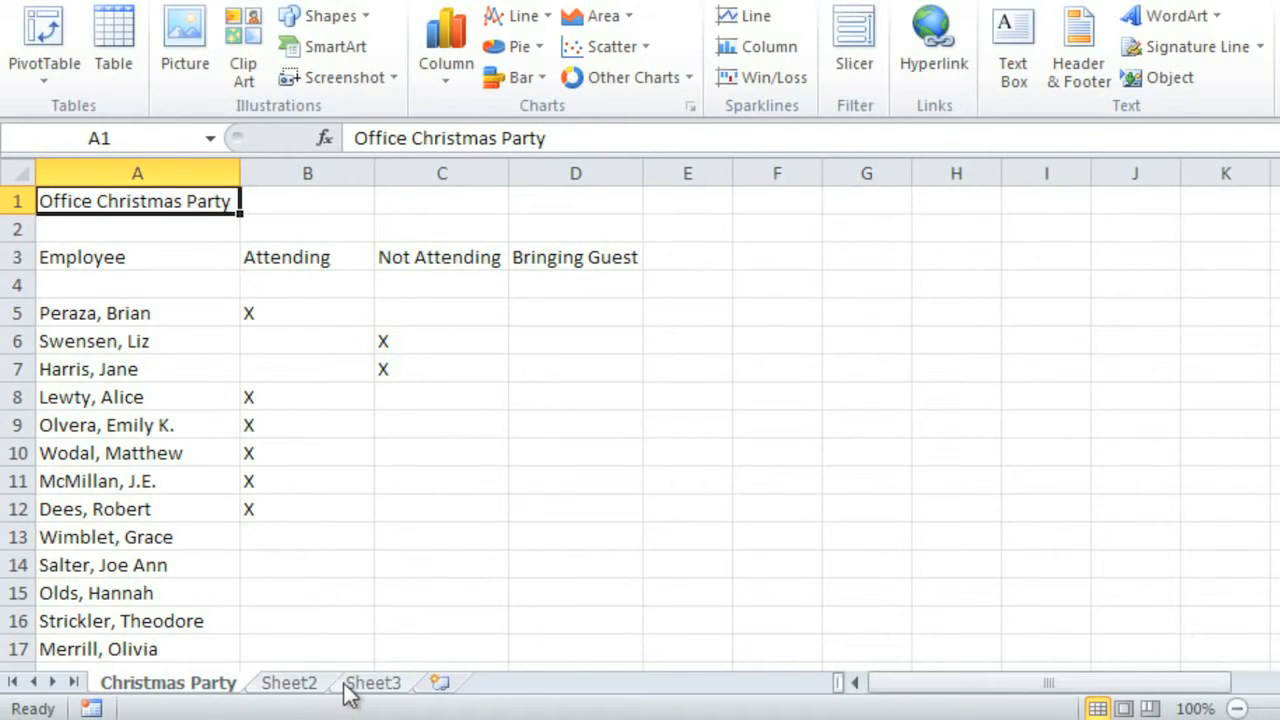
pyautogui.click(288, 682)
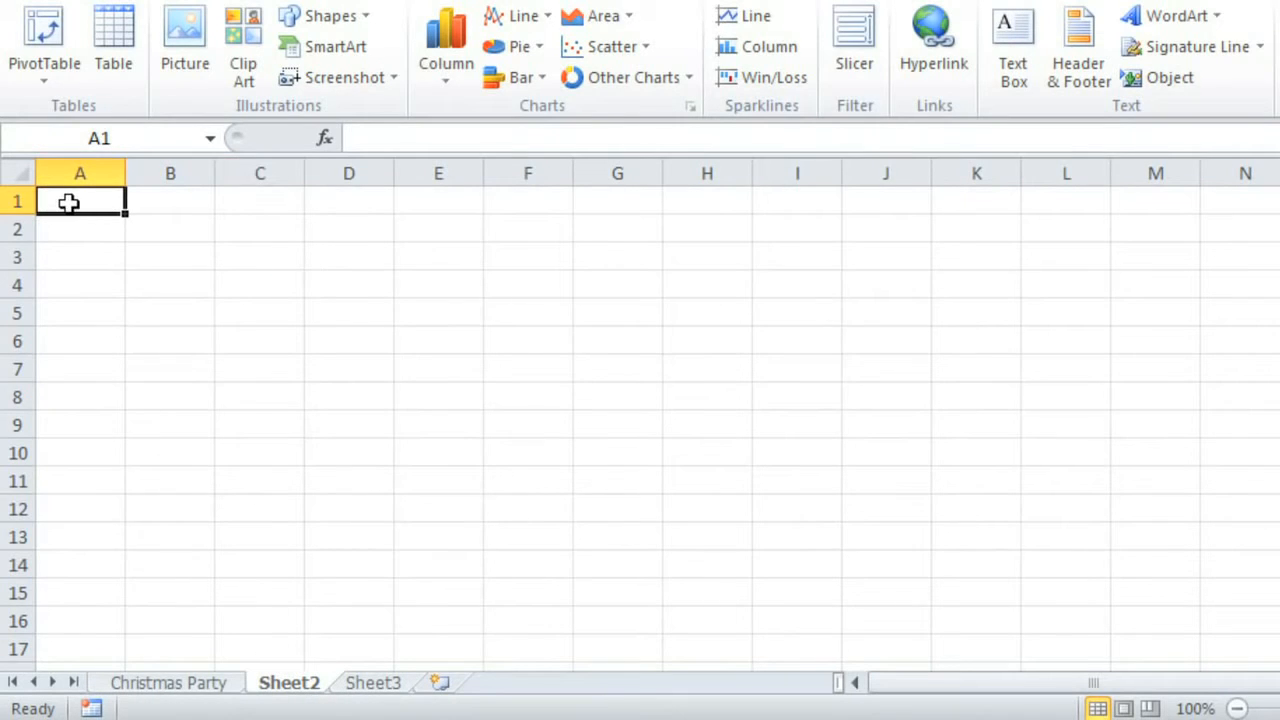
pyautogui.click(80, 173)
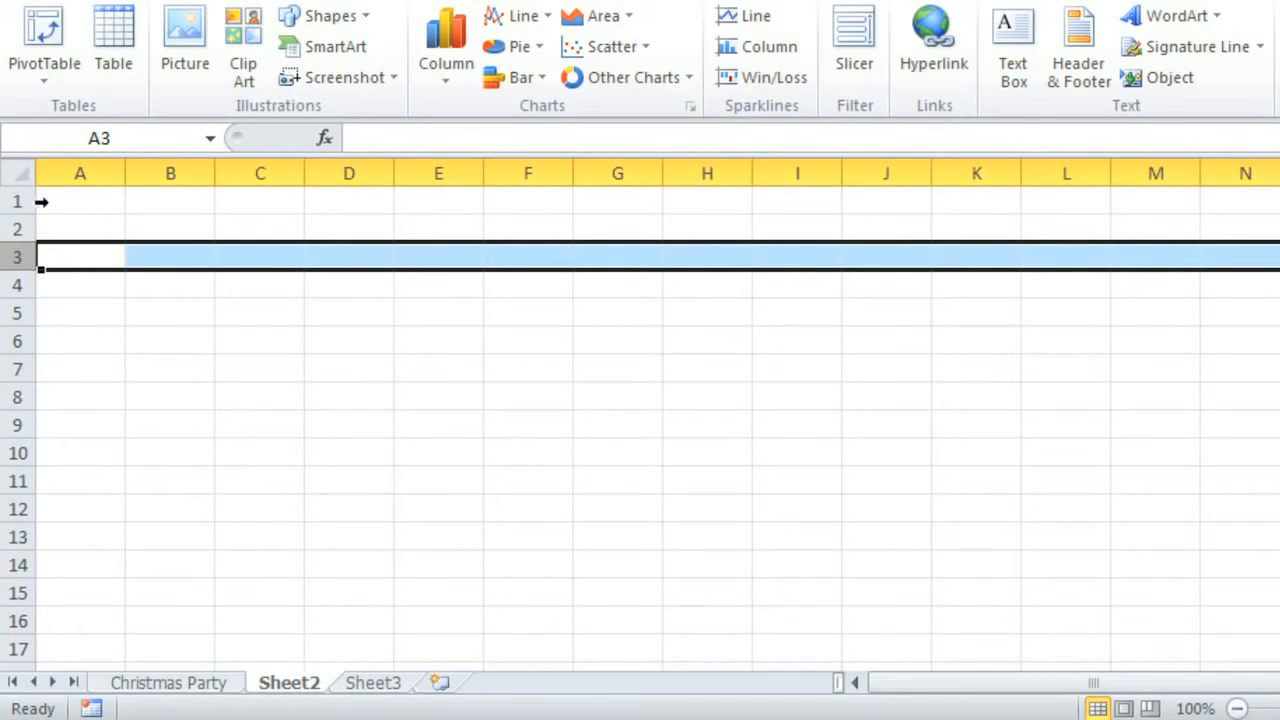
# Step: Select whole columns A, B and then C on Sheet2
pyautogui.click(80, 173)
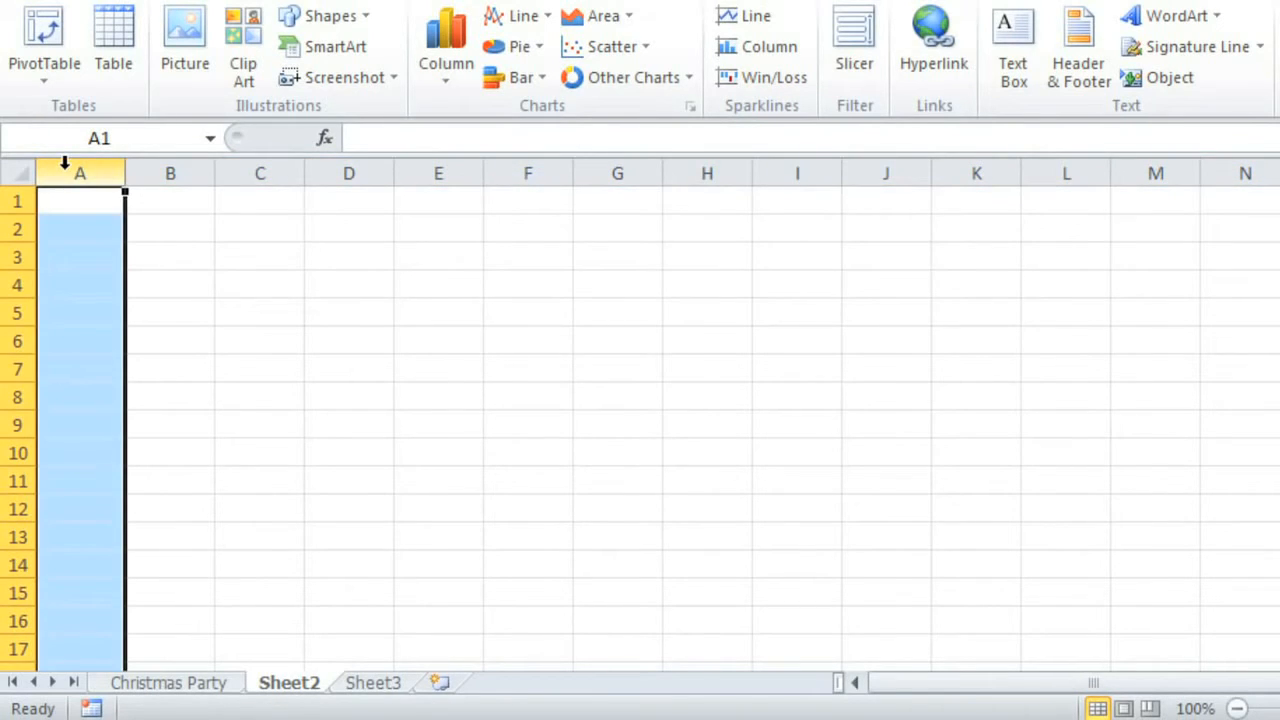
pyautogui.click(170, 173)
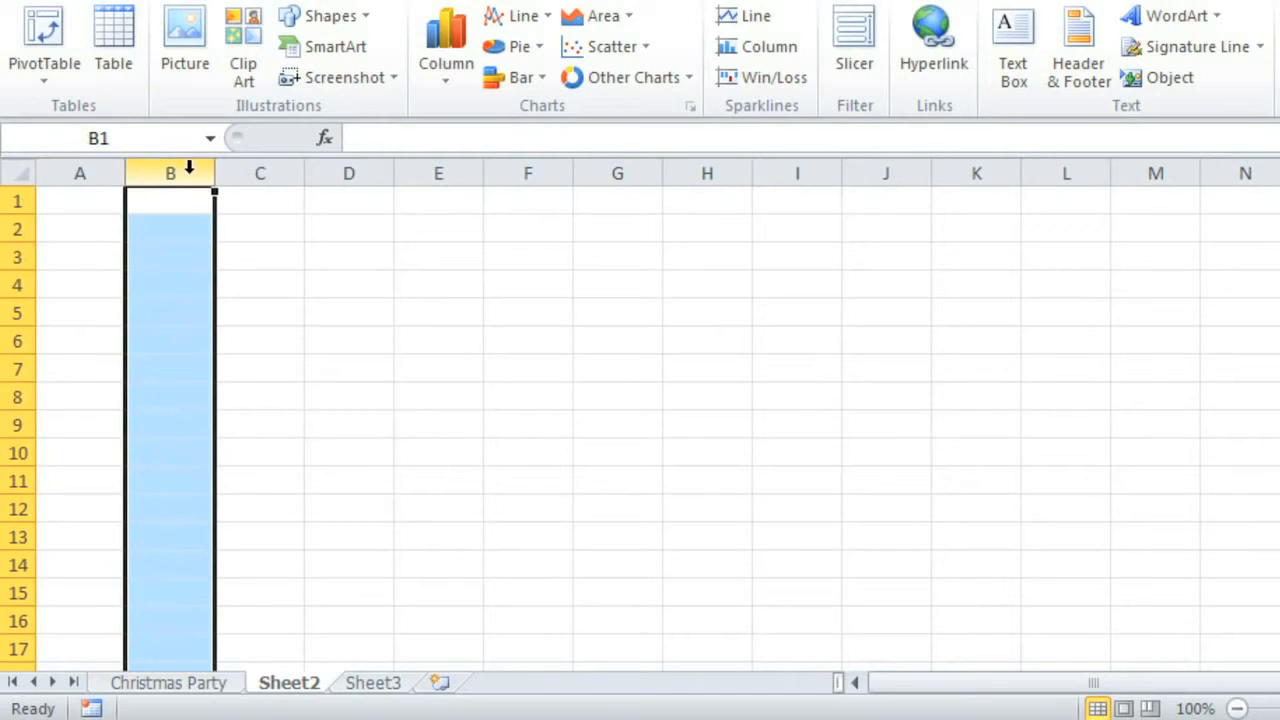
pyautogui.click(259, 173)
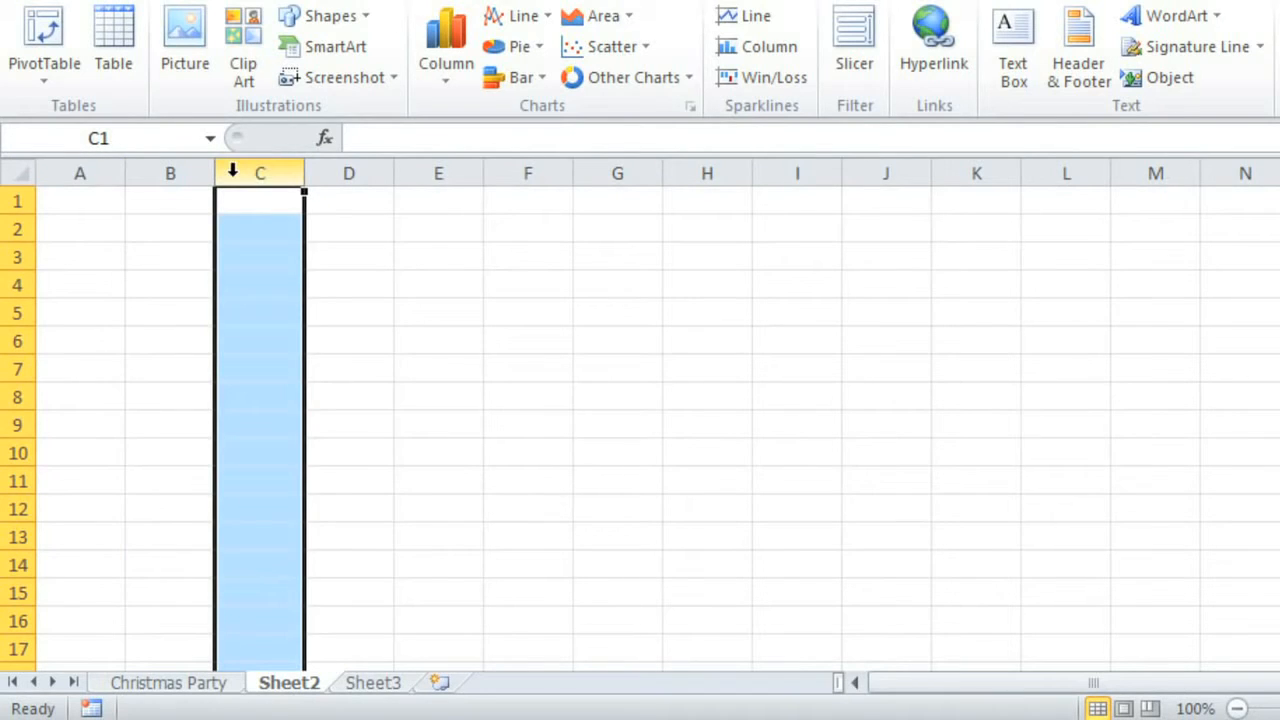
pyautogui.moveTo(110, 138)
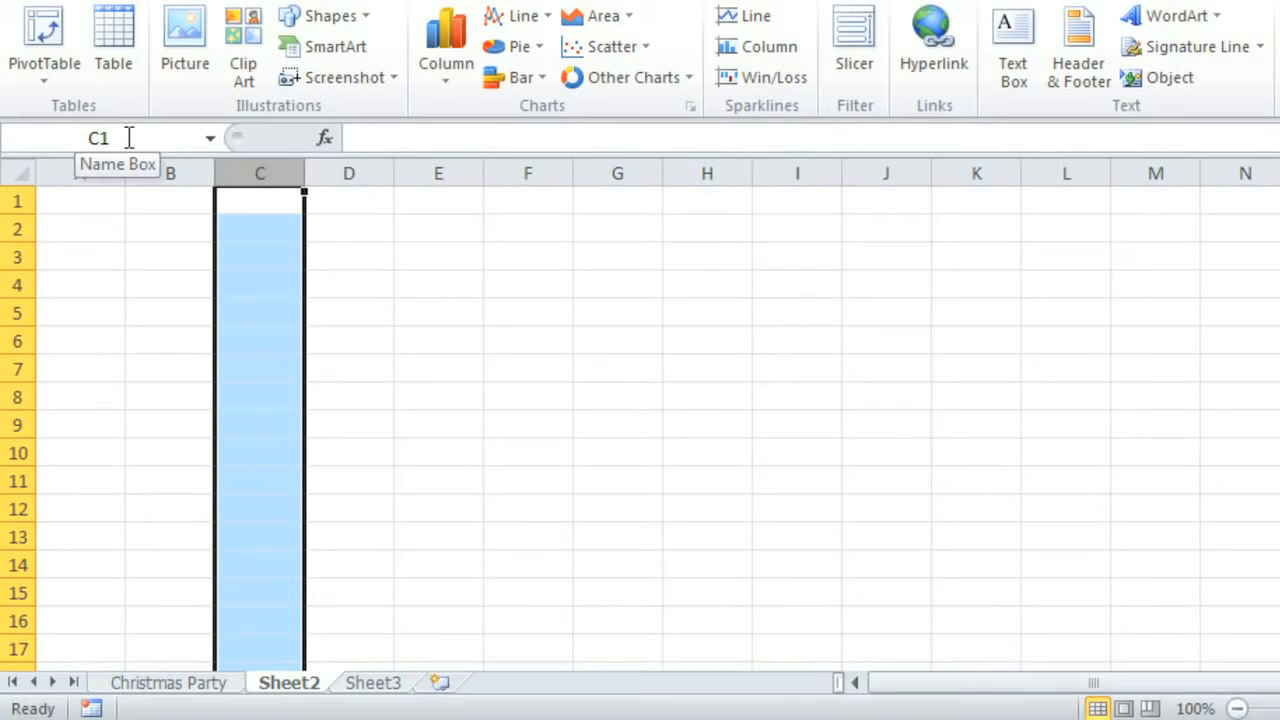
pyautogui.moveTo(374, 323)
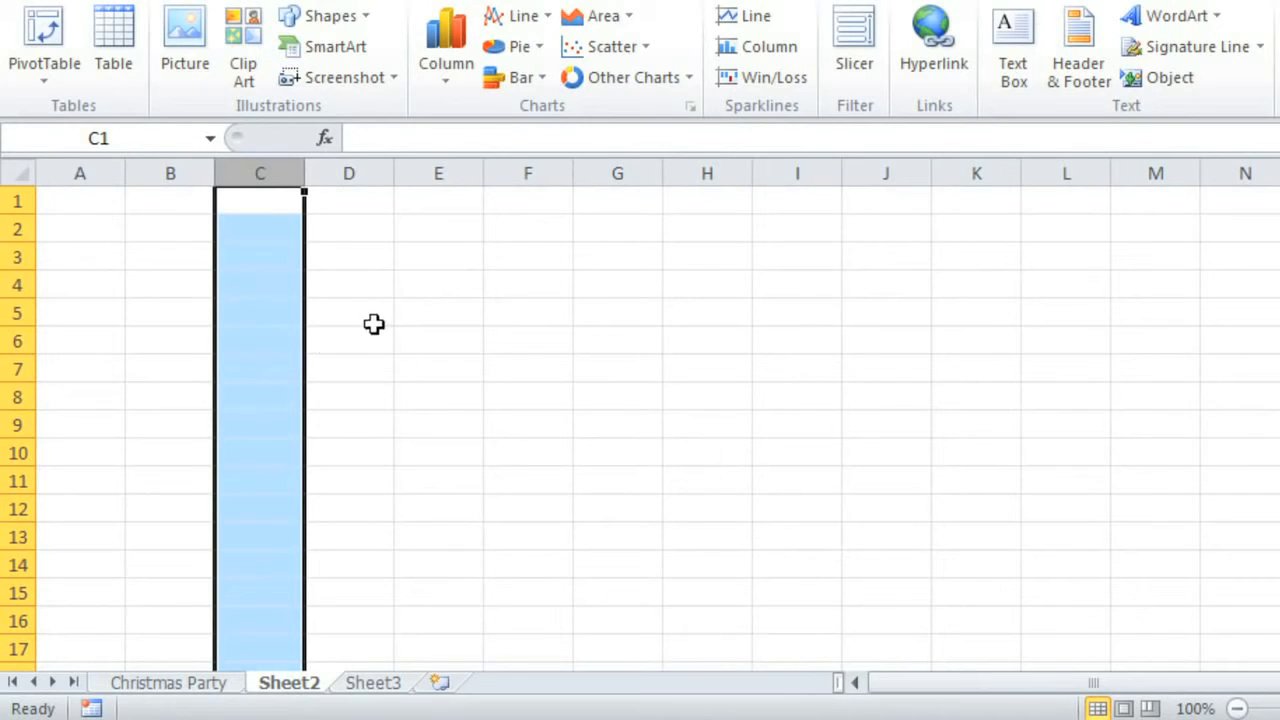
# Step: Make cell E5 the active cell on Sheet2
pyautogui.click(438, 312)
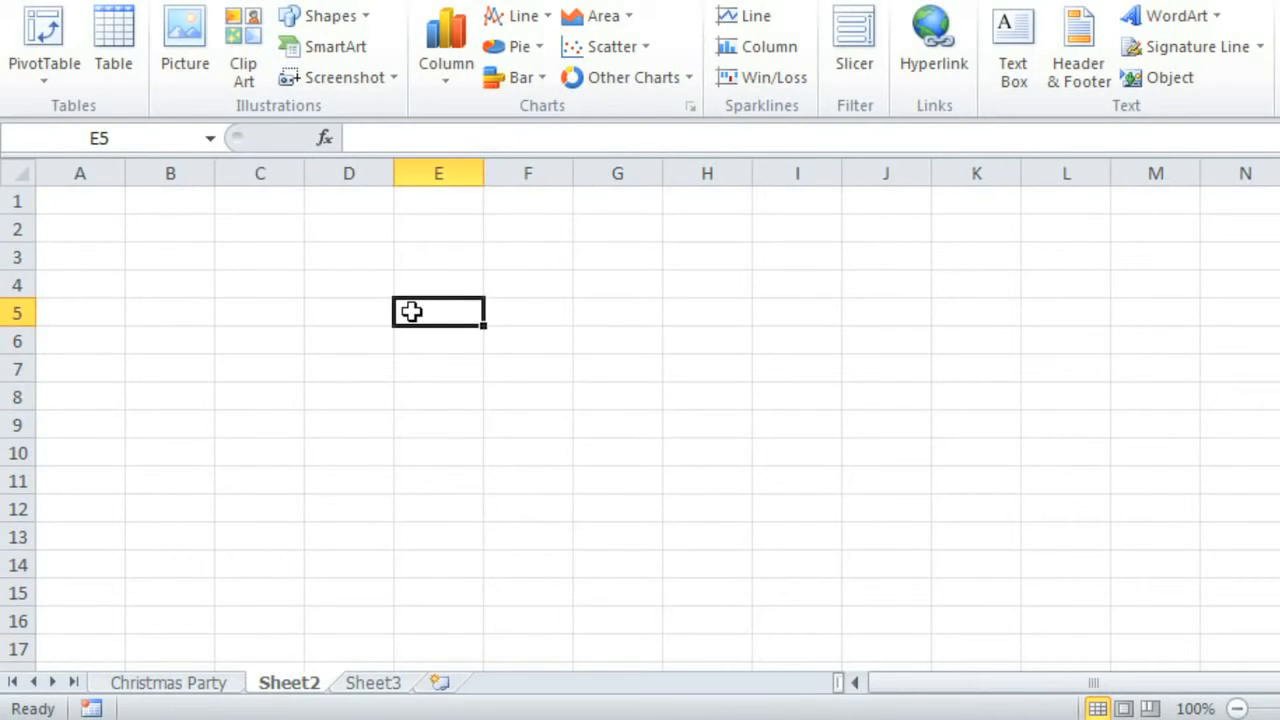
pyautogui.moveTo(415, 186)
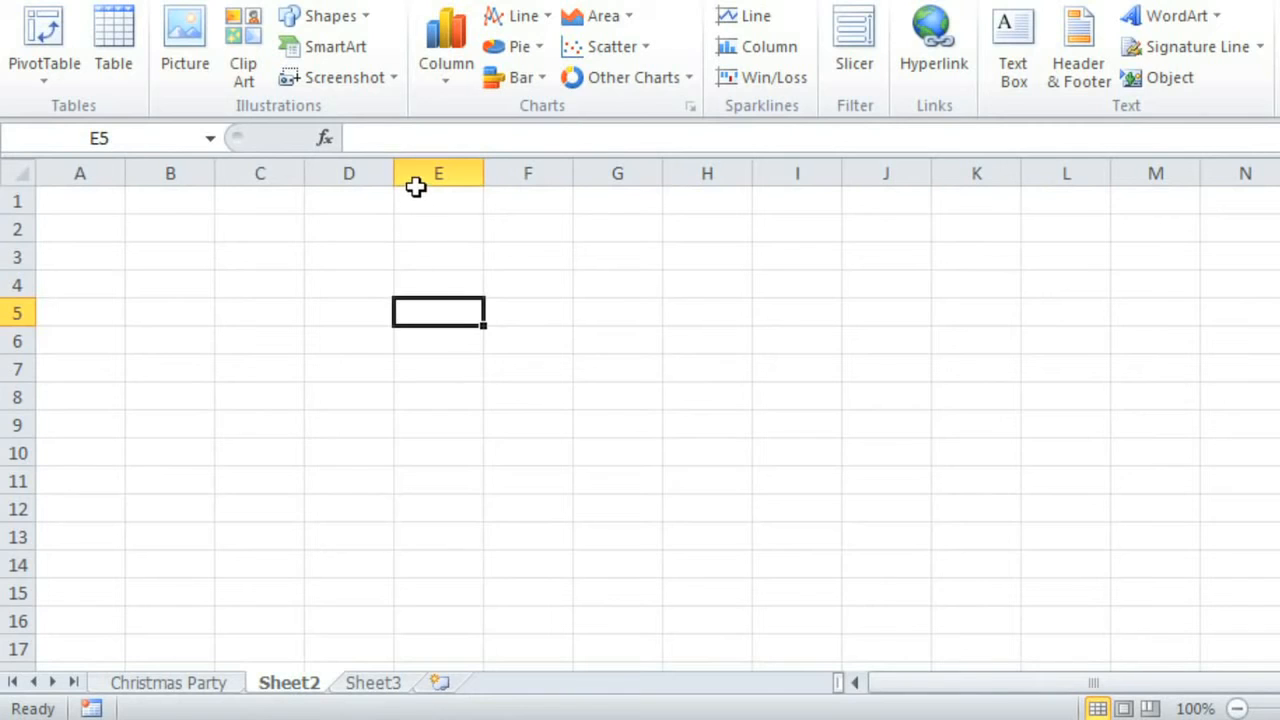
pyautogui.moveTo(42, 308)
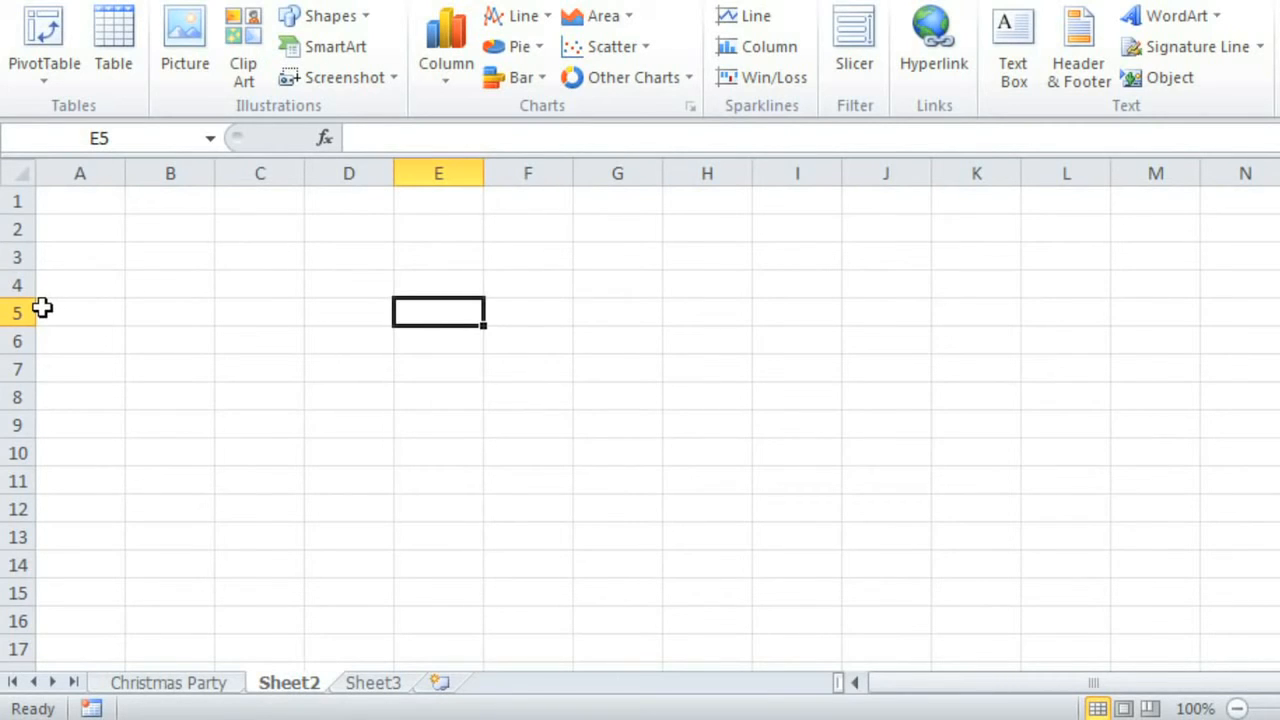
pyautogui.moveTo(100, 138)
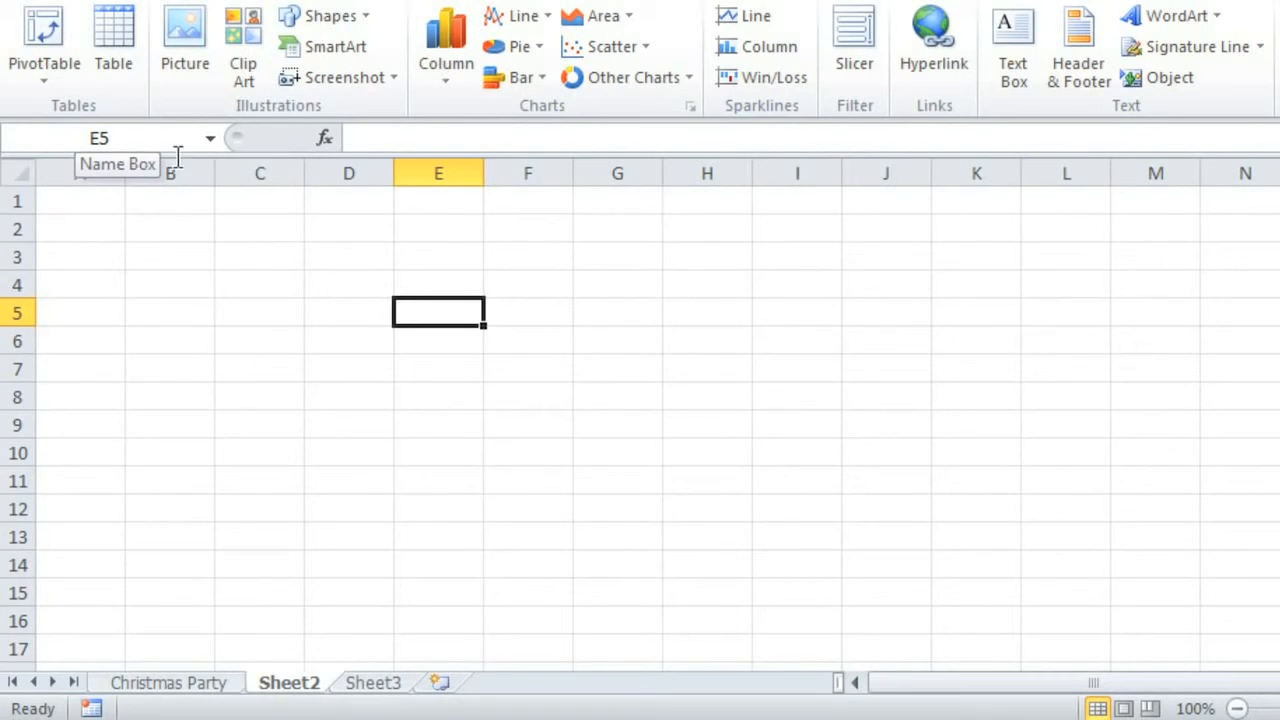
pyautogui.moveTo(497, 140)
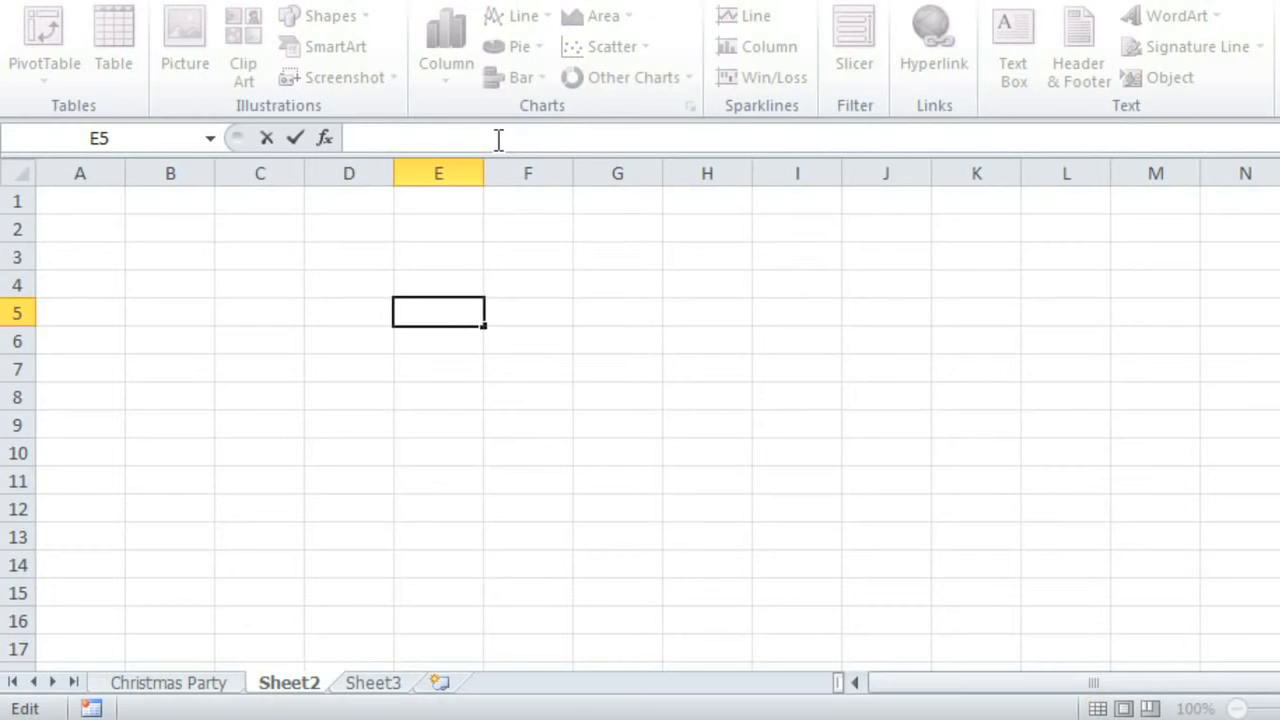
# Step: Enter 'Hello!' in E5 and return to the Christmas Party sheet
pyautogui.write('Hello!')
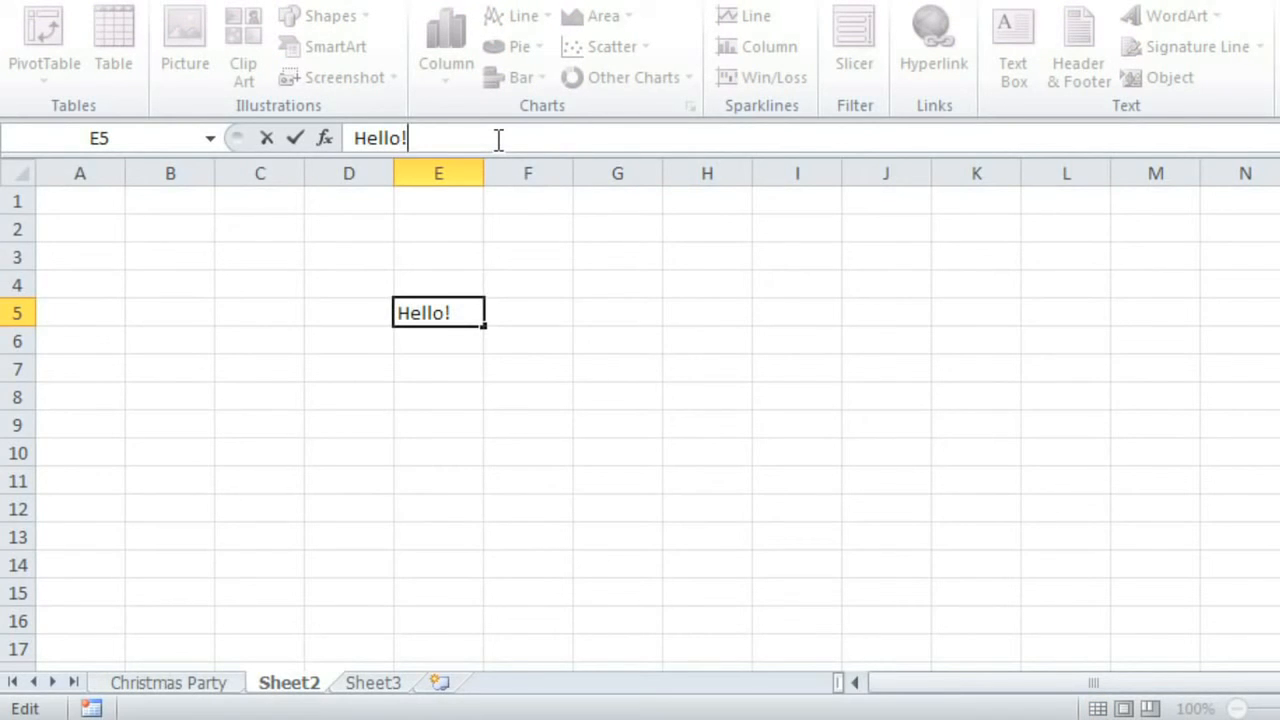
pyautogui.moveTo(205, 665)
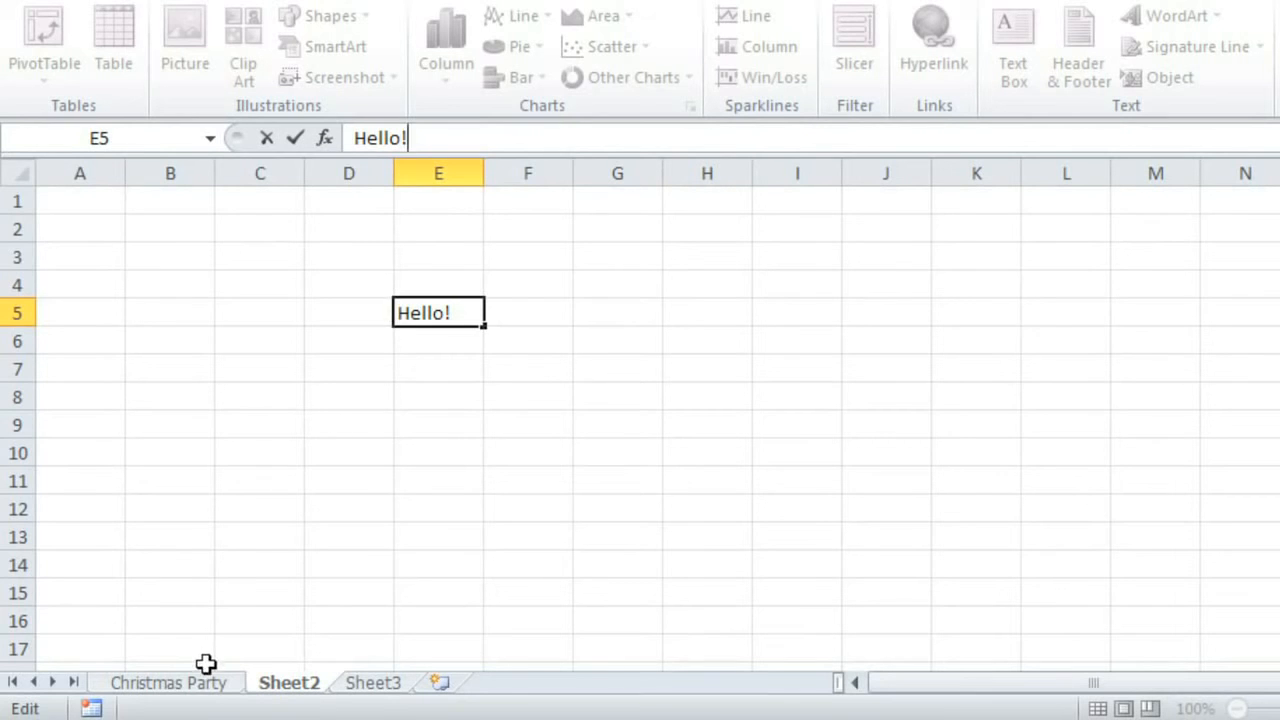
pyautogui.click(168, 682)
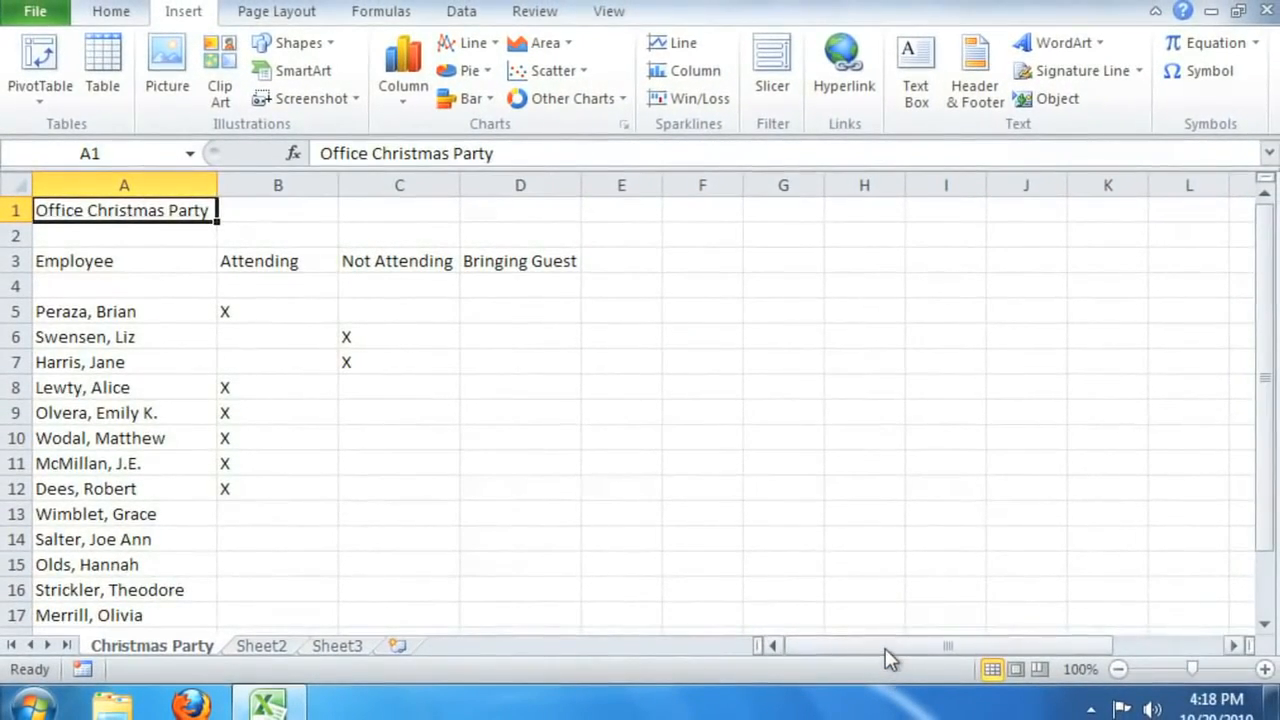
pyautogui.moveTo(890, 645); pyautogui.dragTo(980, 645)
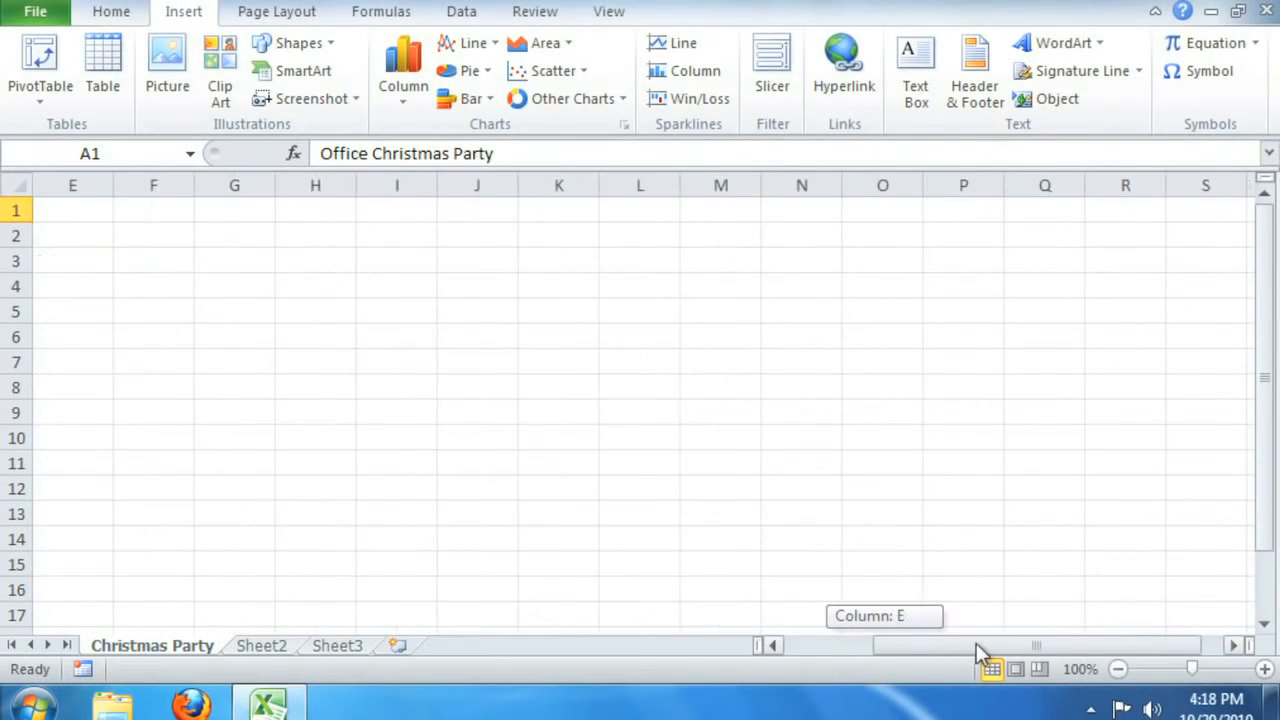
pyautogui.hscroll(-3)
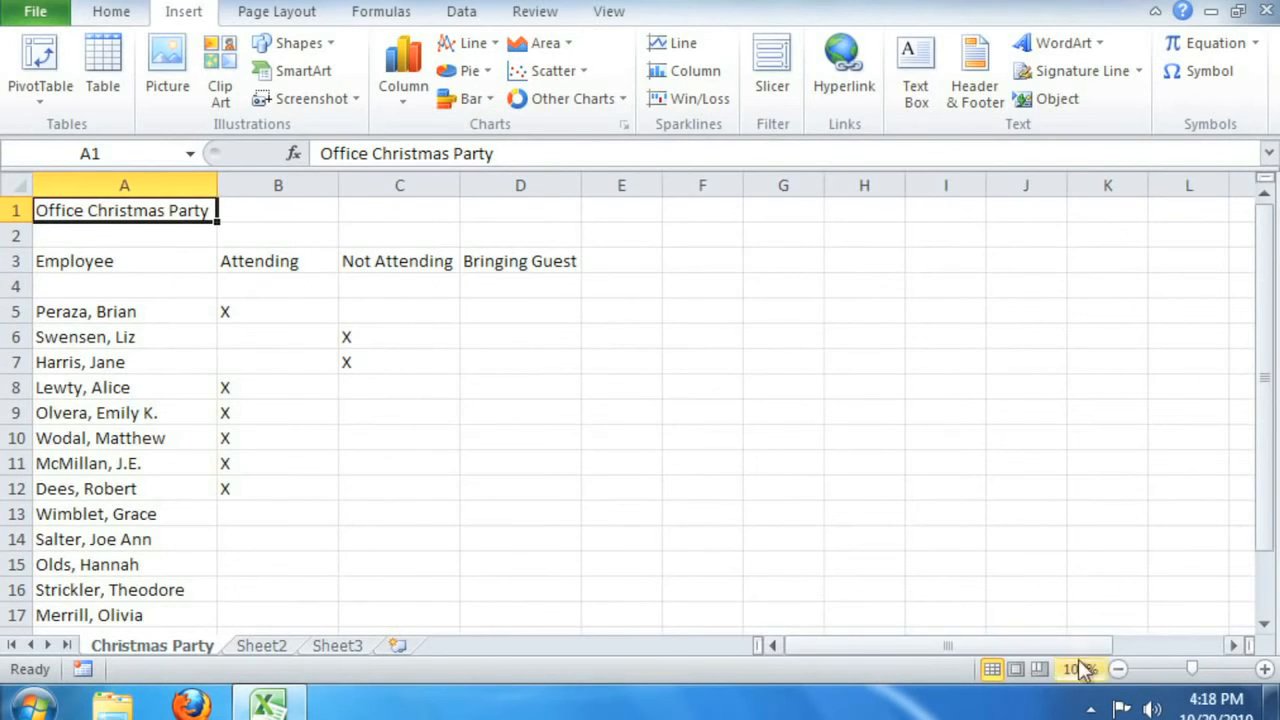
pyautogui.click(1119, 669)
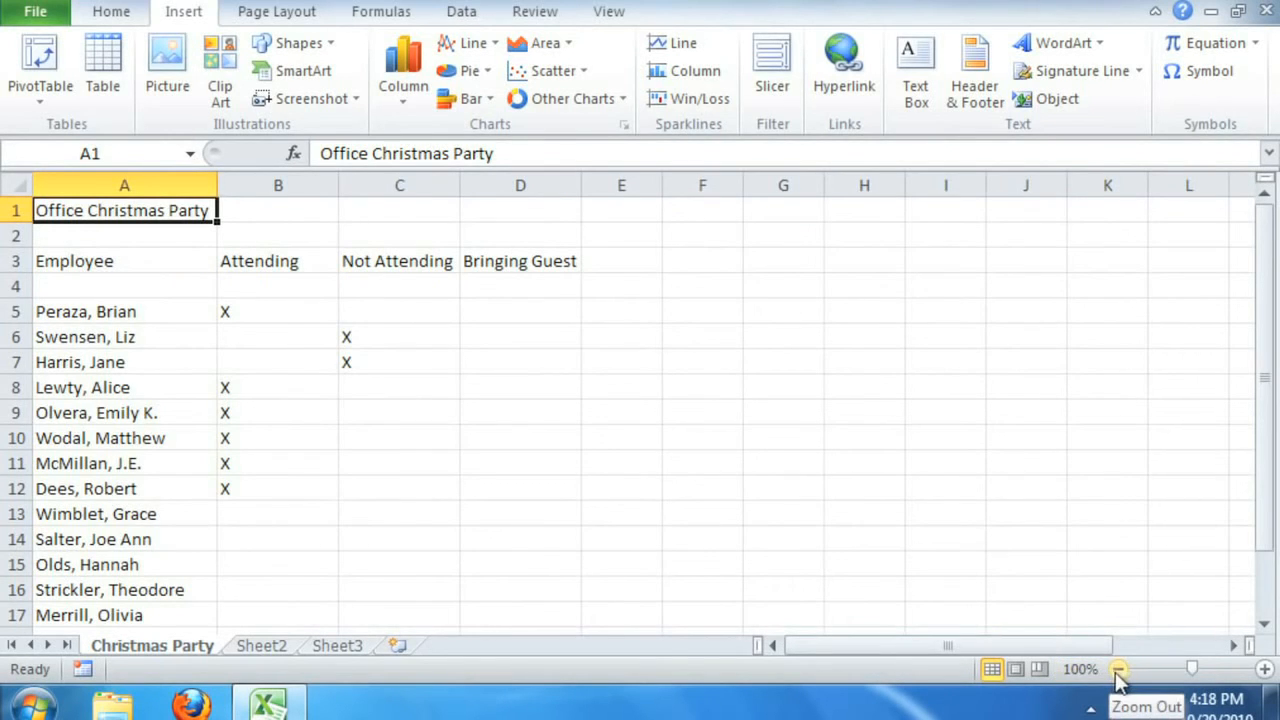
pyautogui.click(1118, 669)
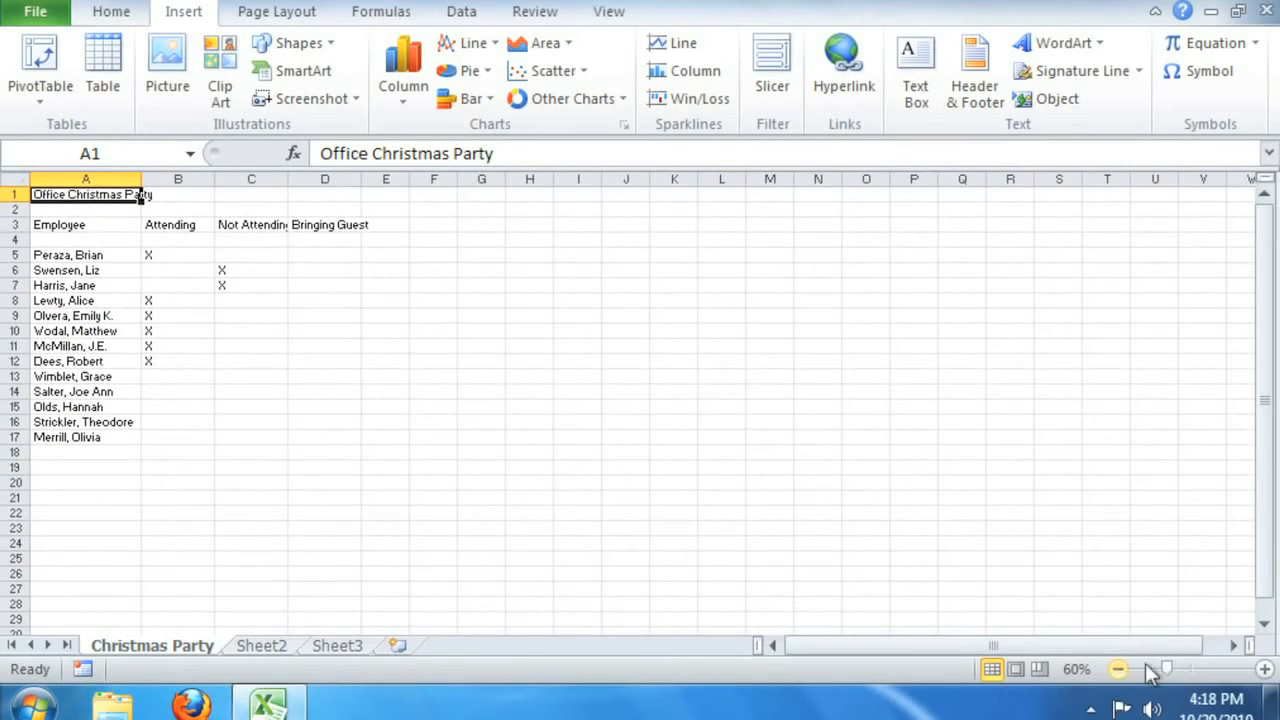
pyautogui.moveTo(1165, 668); pyautogui.dragTo(1220, 668)
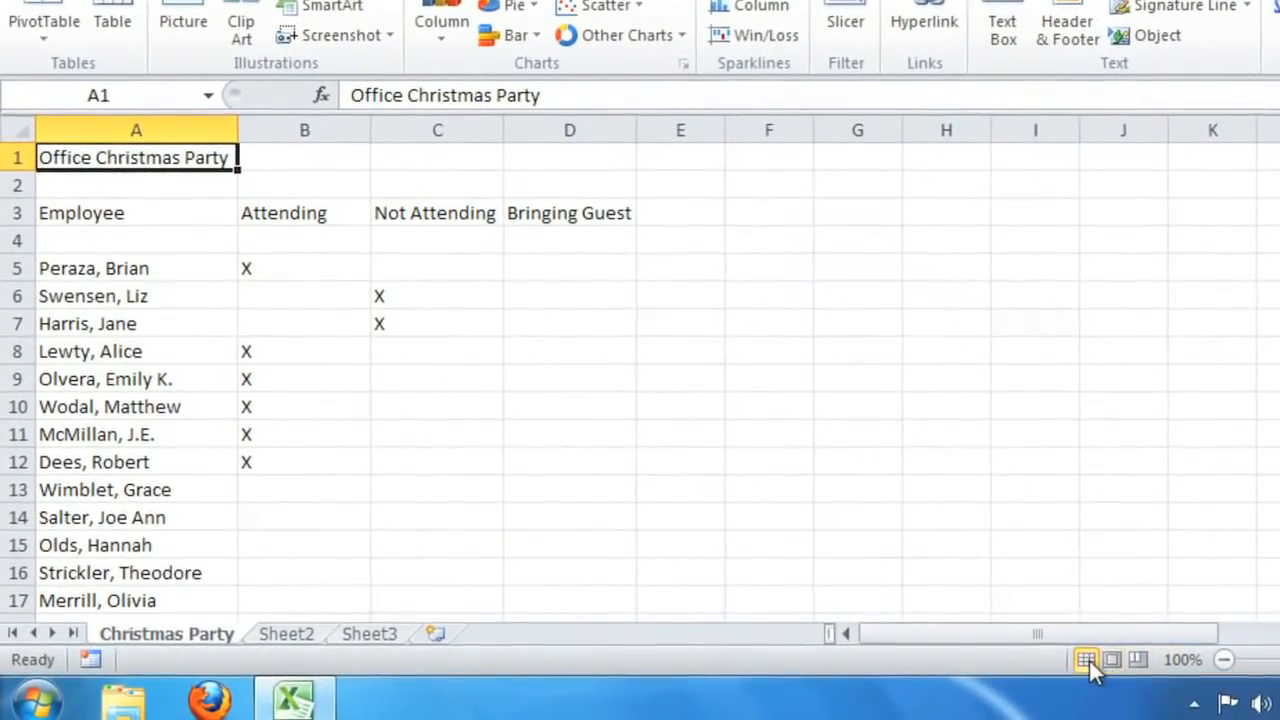
# Step: Cycle through Normal and Page Layout views, ending in Page Break Preview
pyautogui.click(1086, 659)
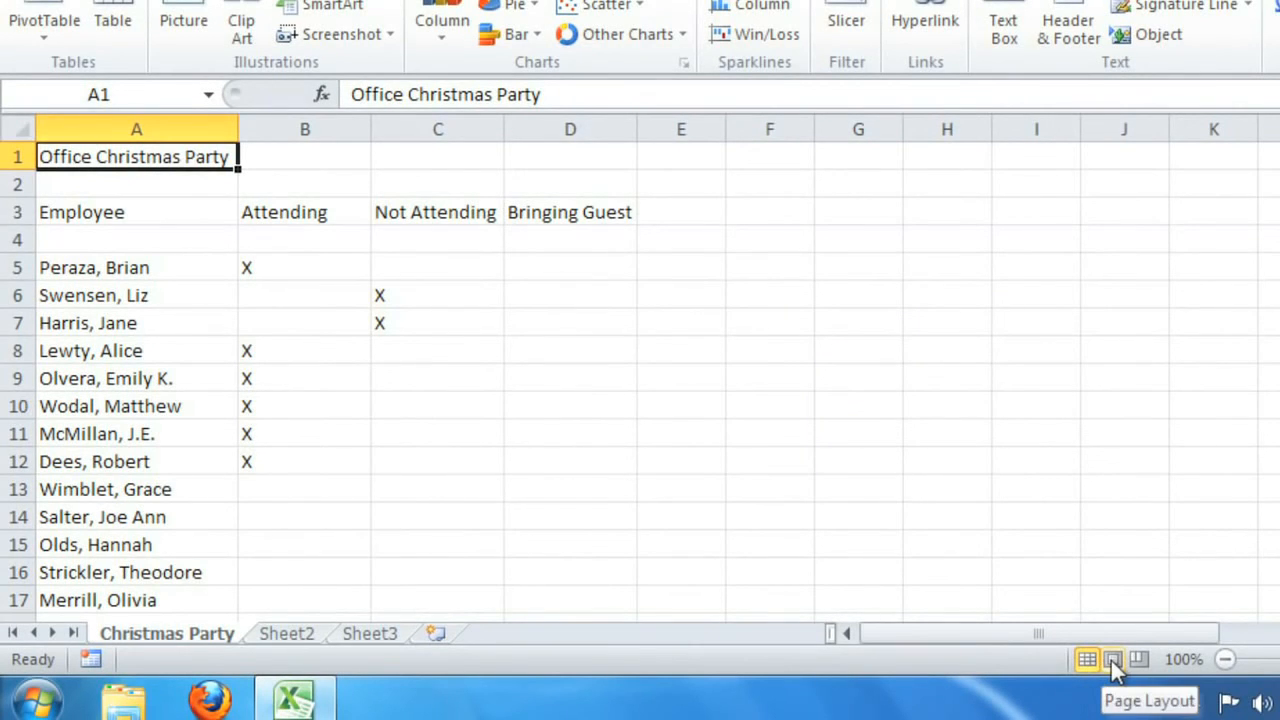
pyautogui.click(1111, 659)
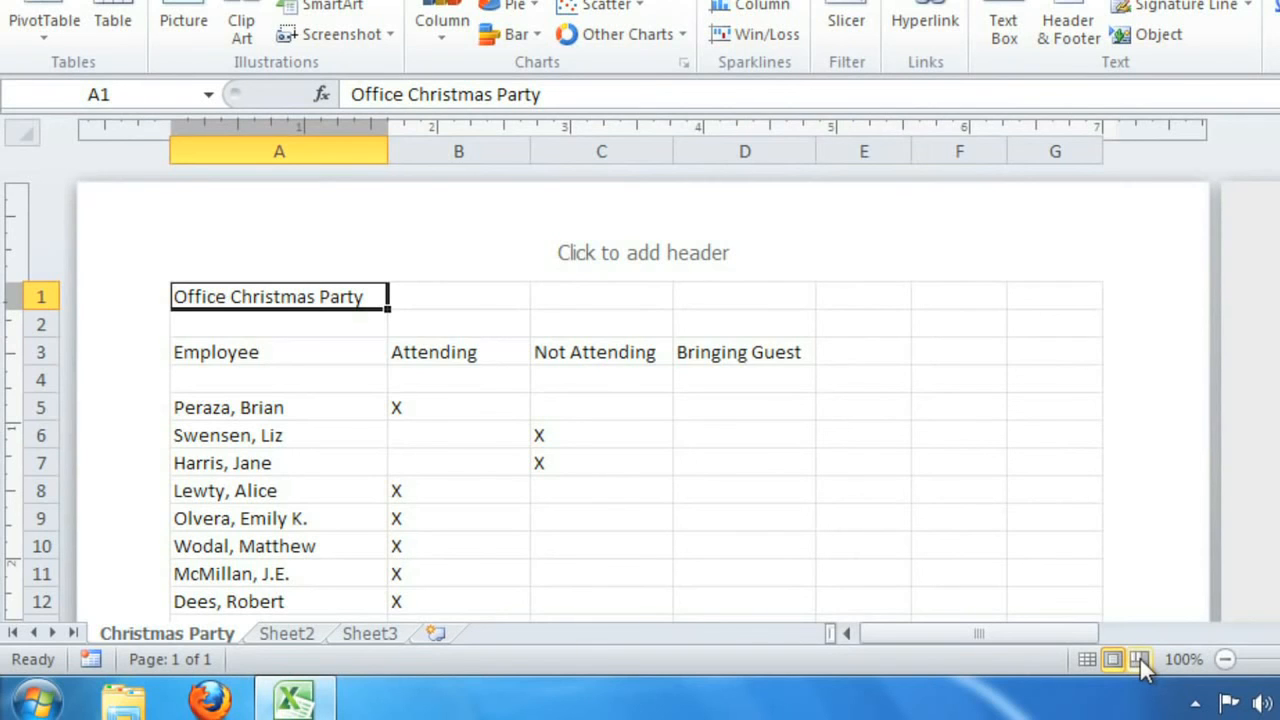
pyautogui.click(1138, 659)
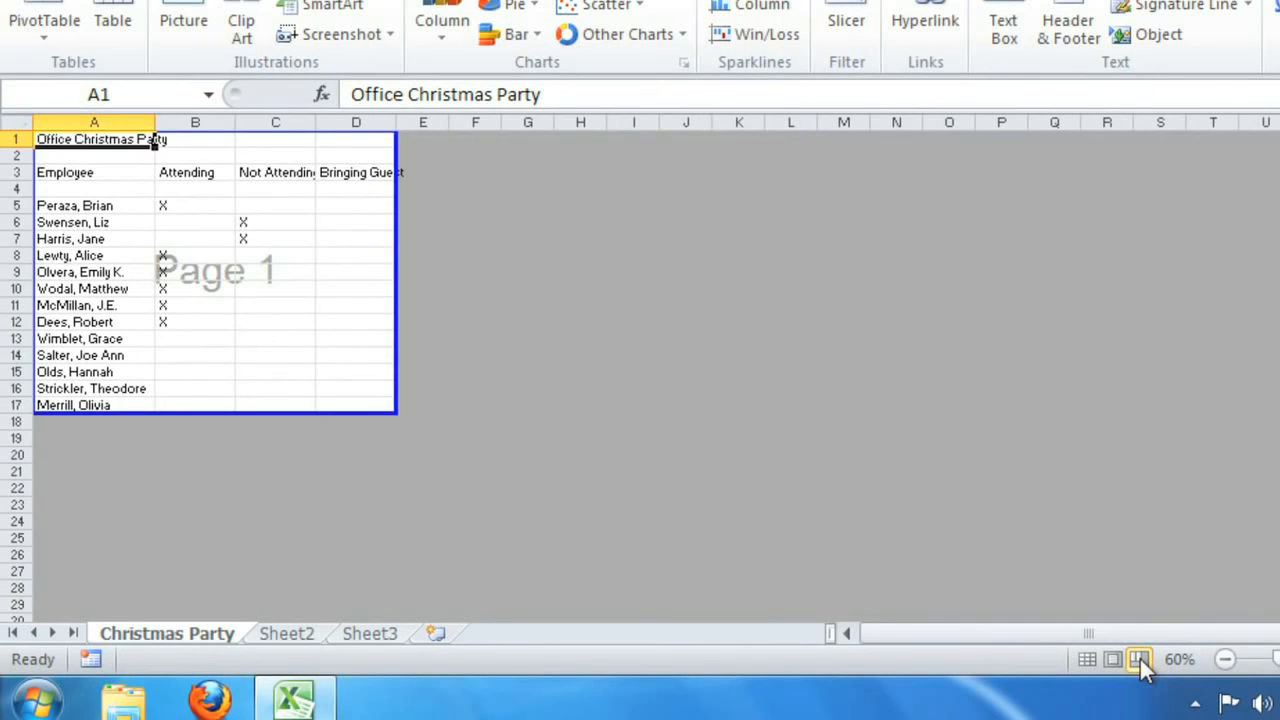